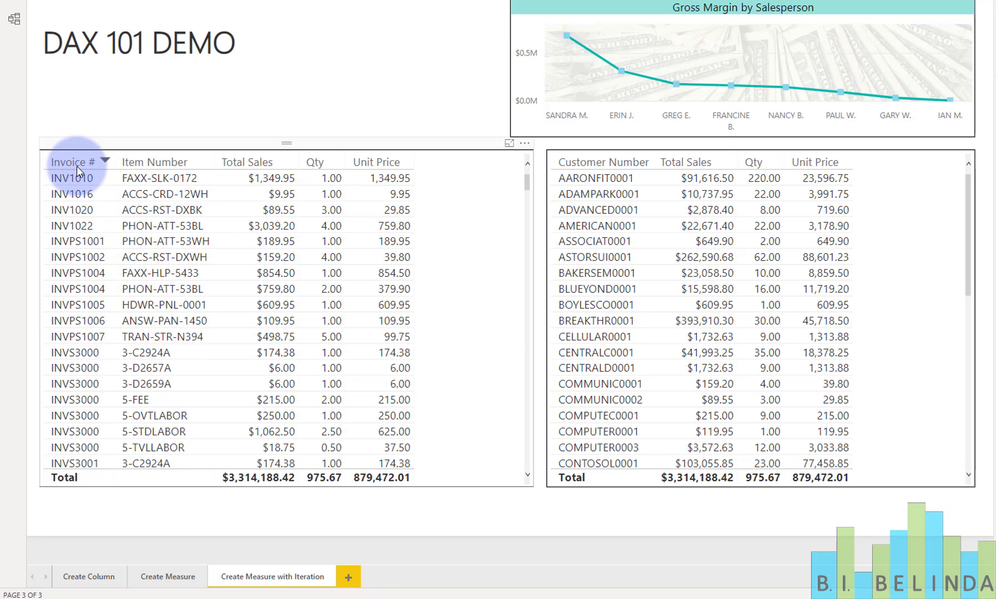
- Define Extended Sales as SUM('Sales Line Items'[Qty]) * SUM('Sales Line Items'[Unit Cost])
click(72, 162)
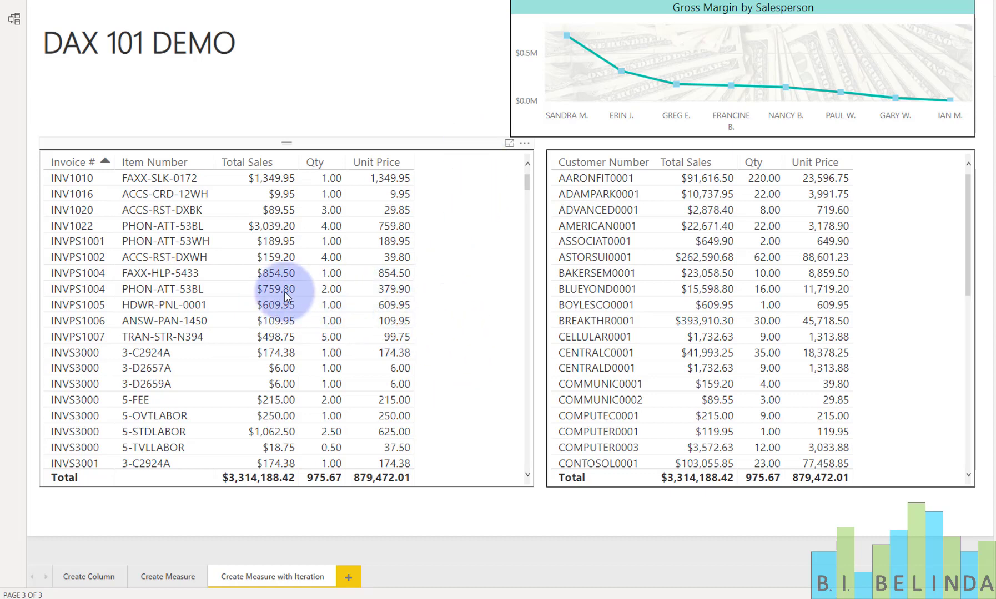
mouse_move(711, 215)
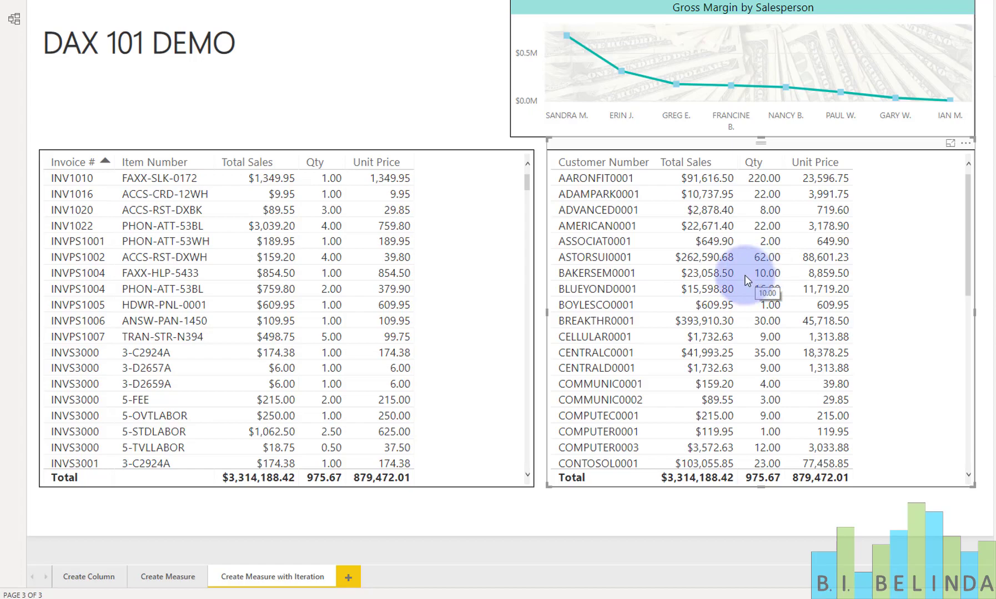
mouse_move(845, 267)
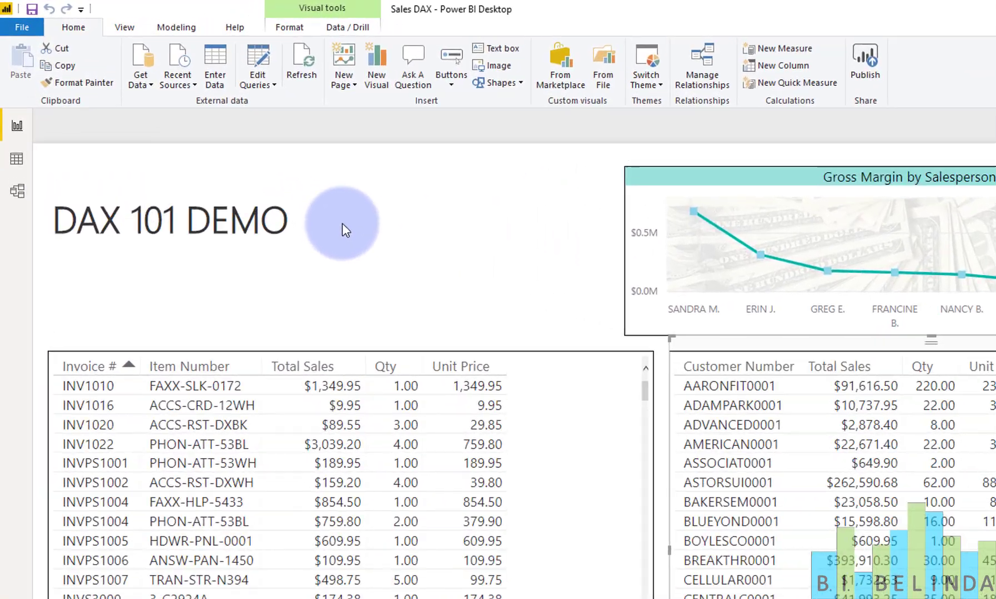
click(782, 48)
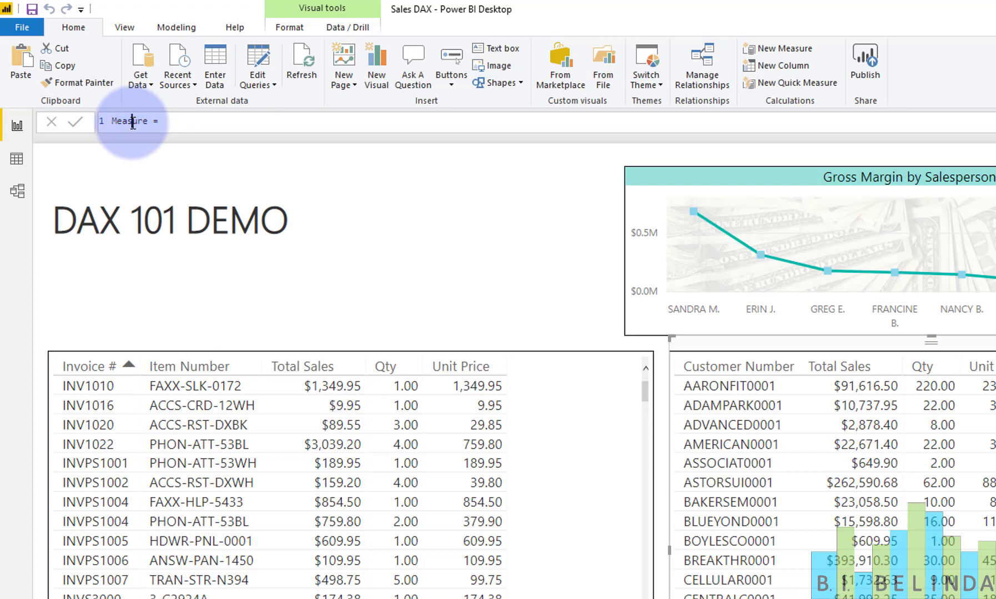
double_click(130, 121)
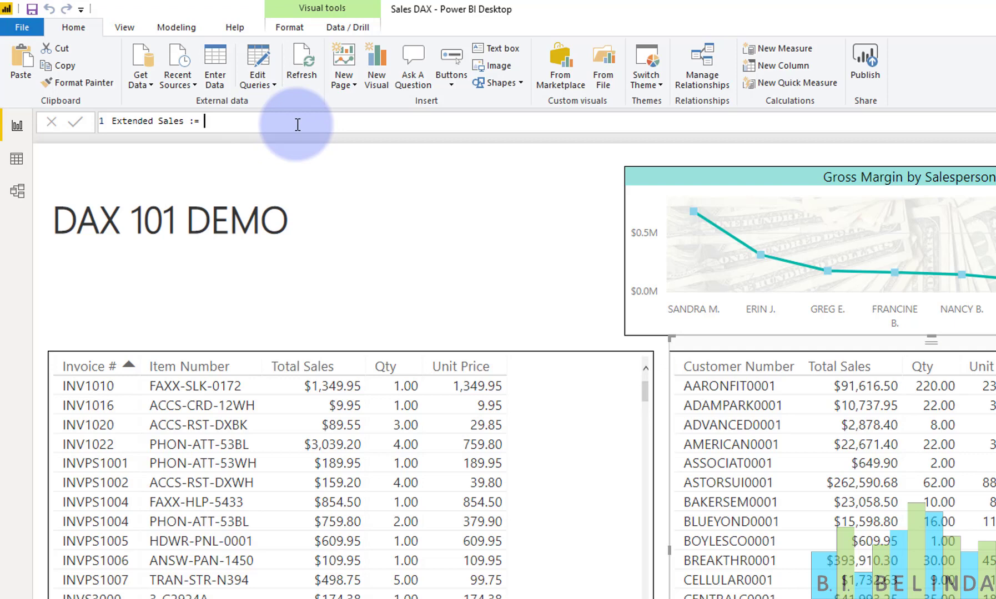
text(sum)
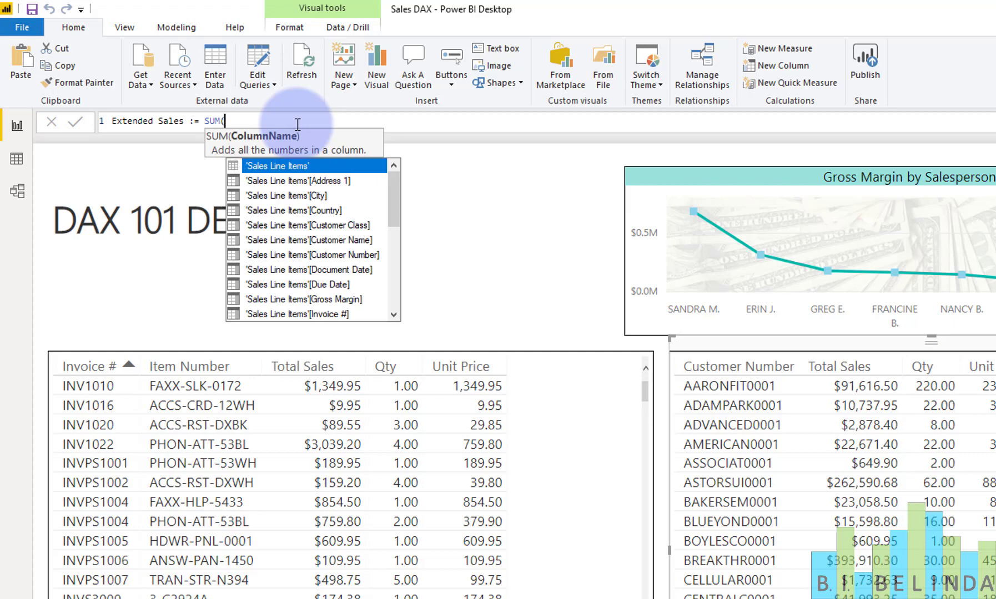
text(qt)
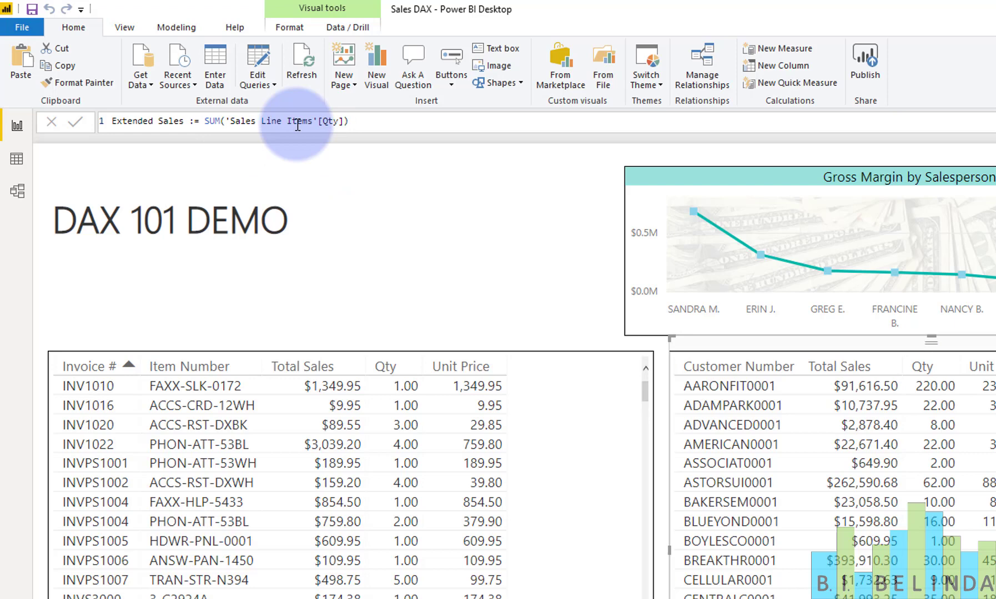
text(* SUM('Sales Line Items'[Unit Cost)
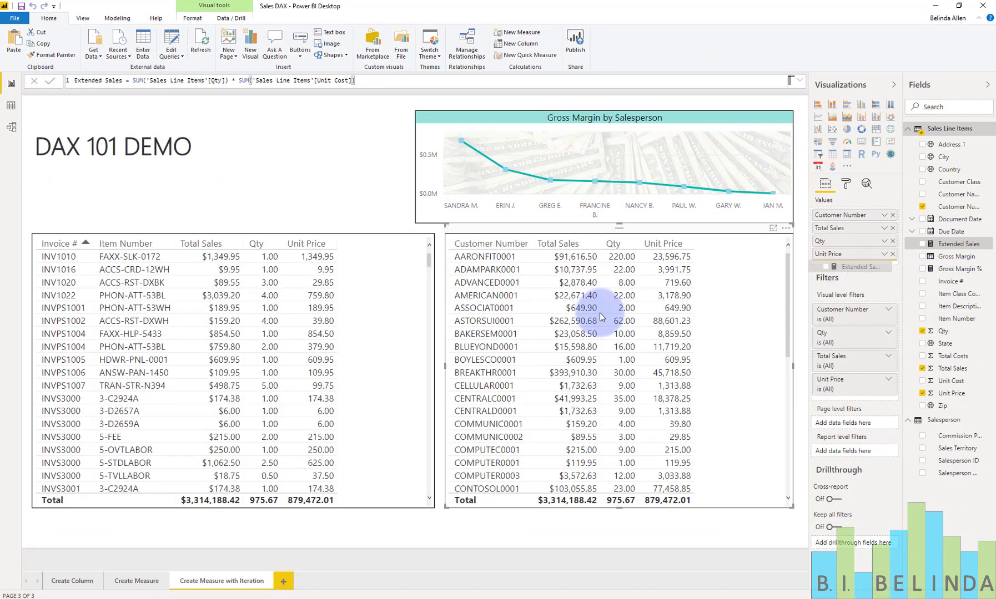
- Add the Extended Sales column to the table, totalling 432,768,507.17
click(922, 244)
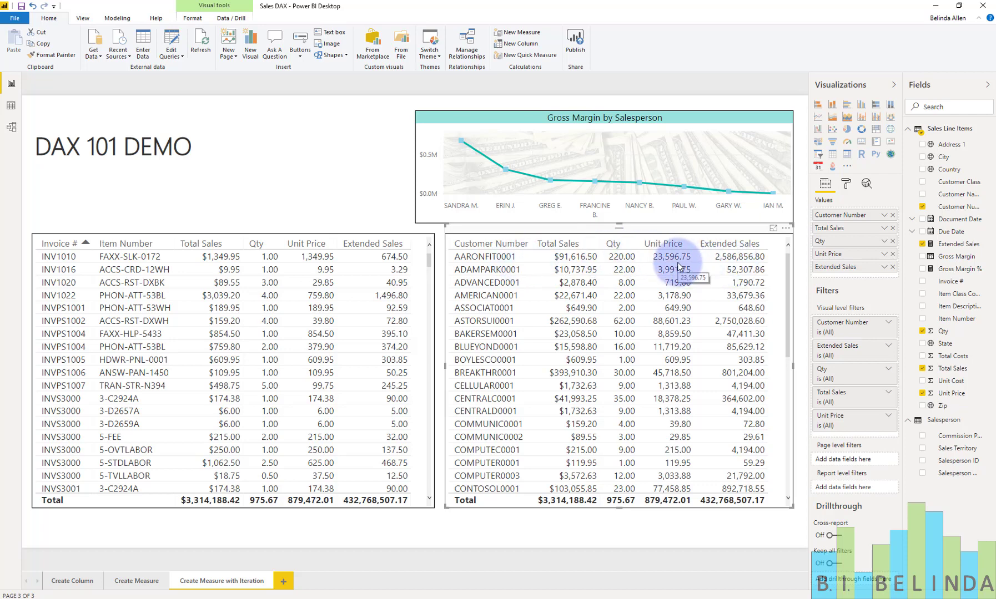
mouse_move(683, 294)
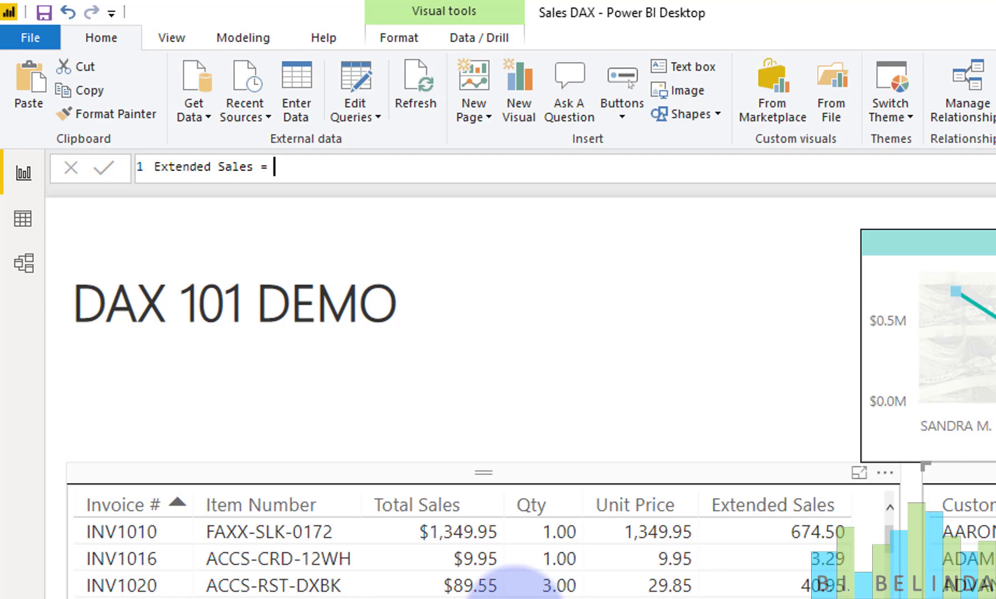
- Redefine Extended Sales as SUMX('Sales Line Items', [Qty] * [Unit Price]), totalling 3,314,188.42
text(sumx)
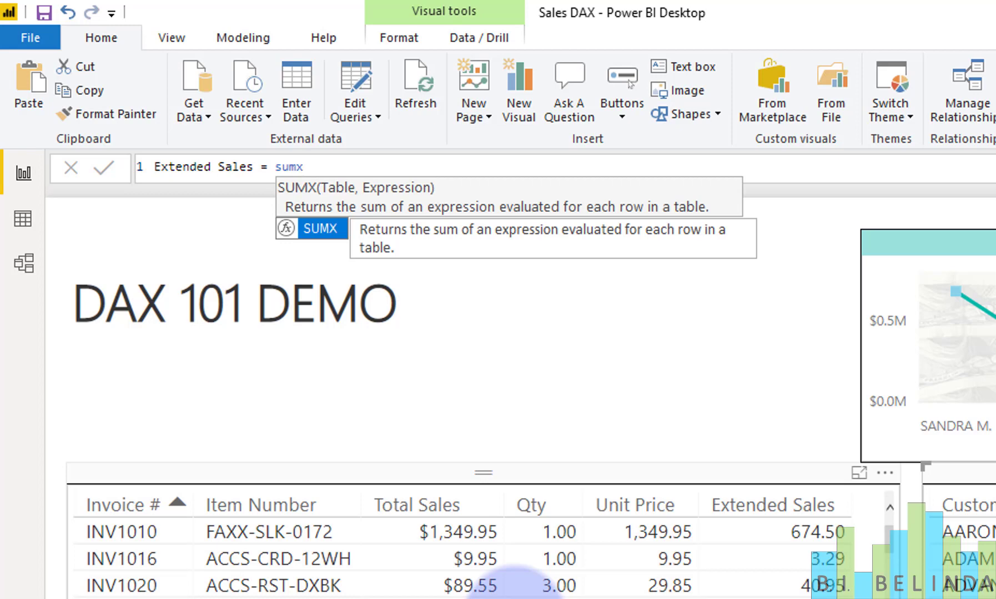
text(()
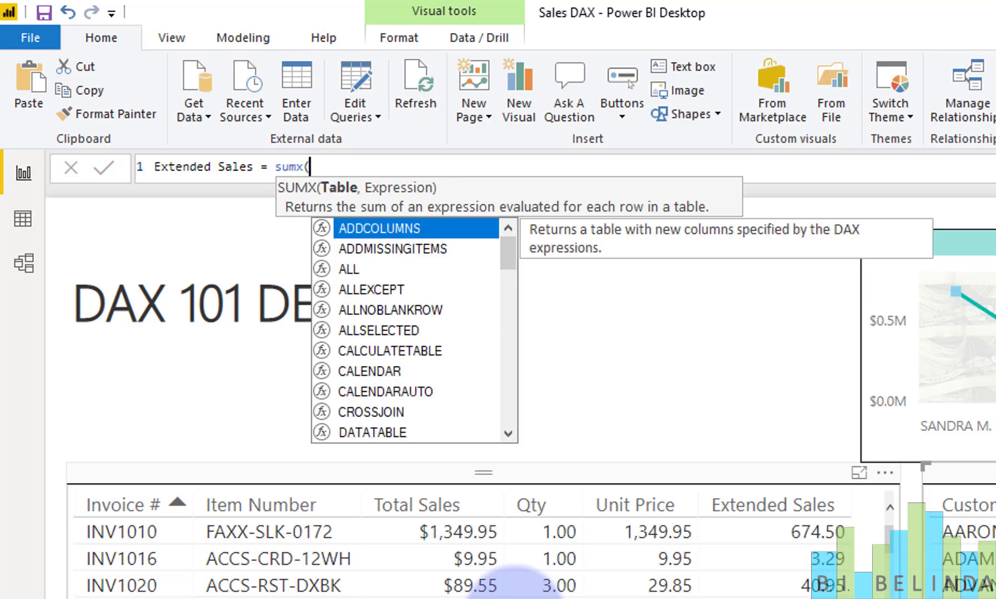
text(sa)
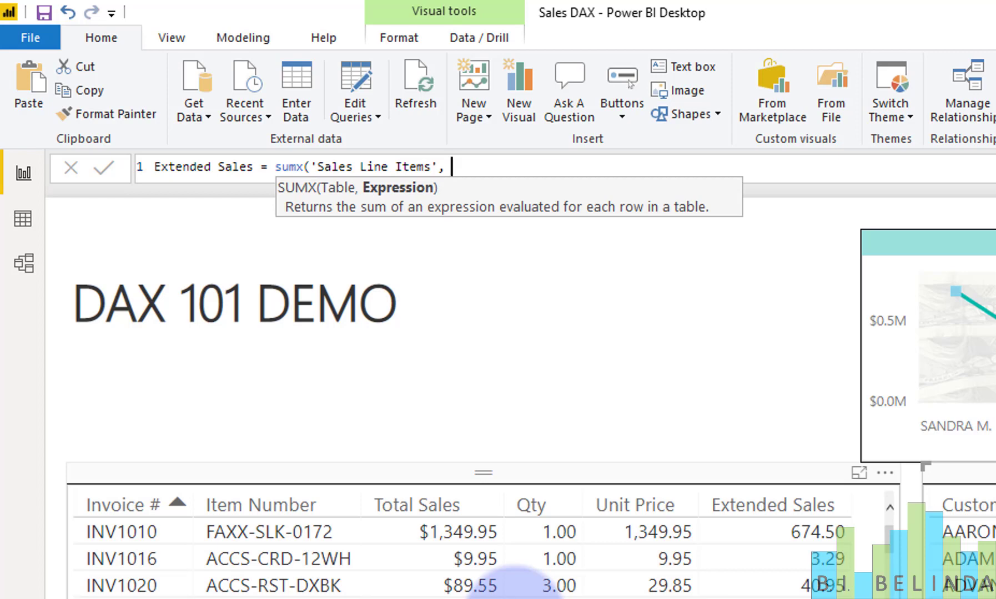
text(qt)
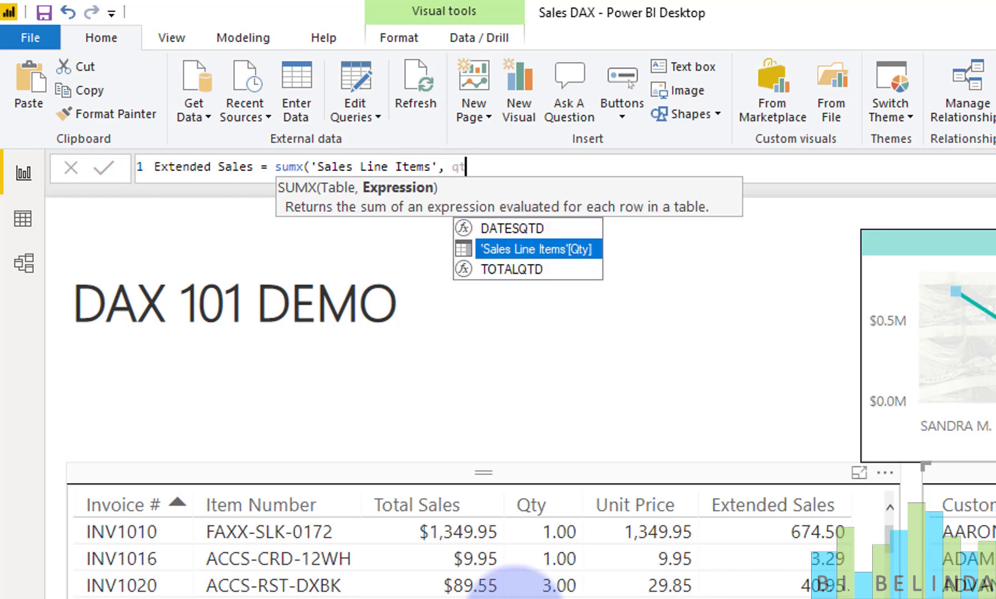
text('Sales Line Items'[Qty] *)
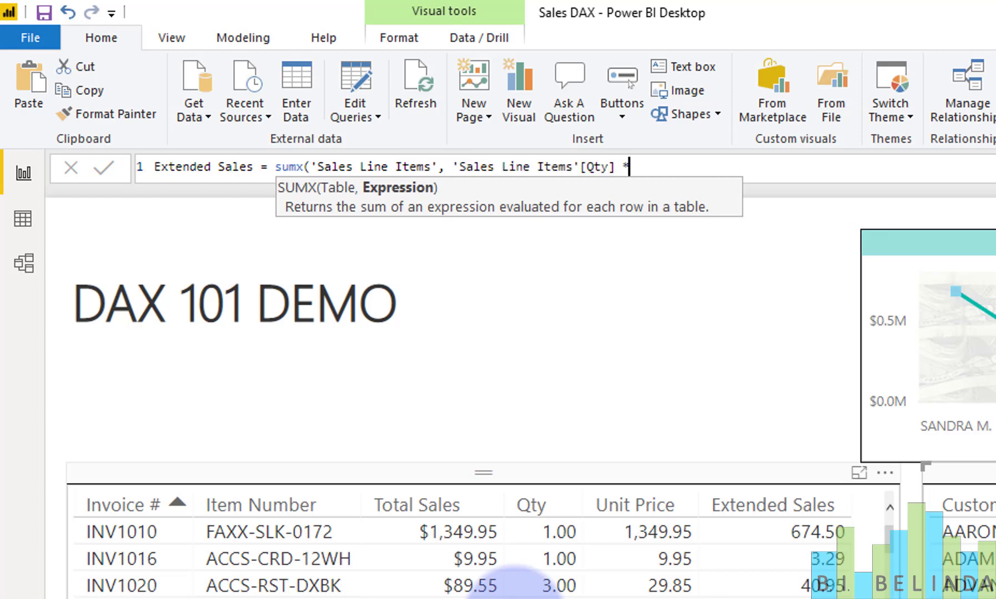
text(un)
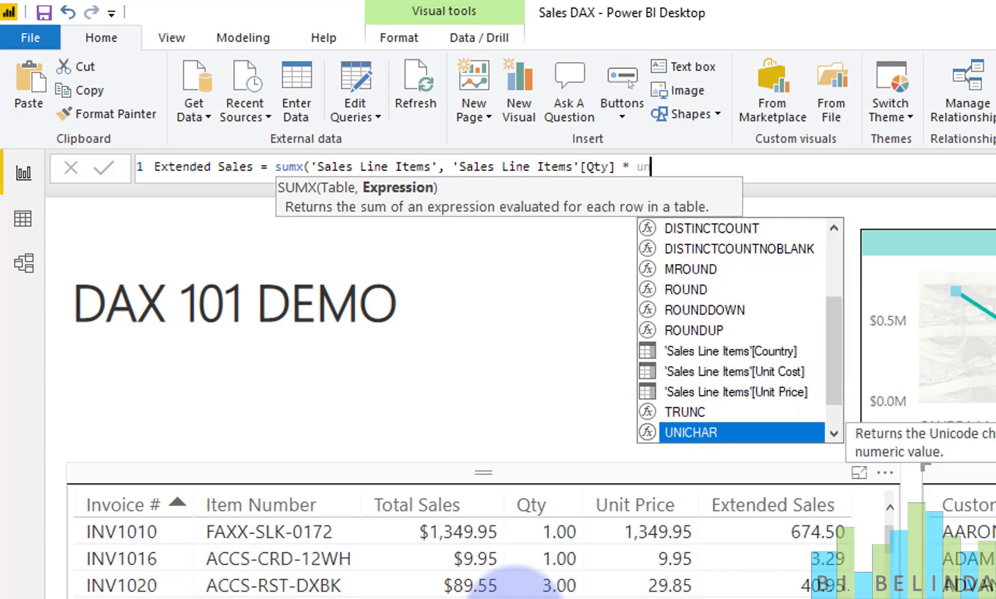
text(i)
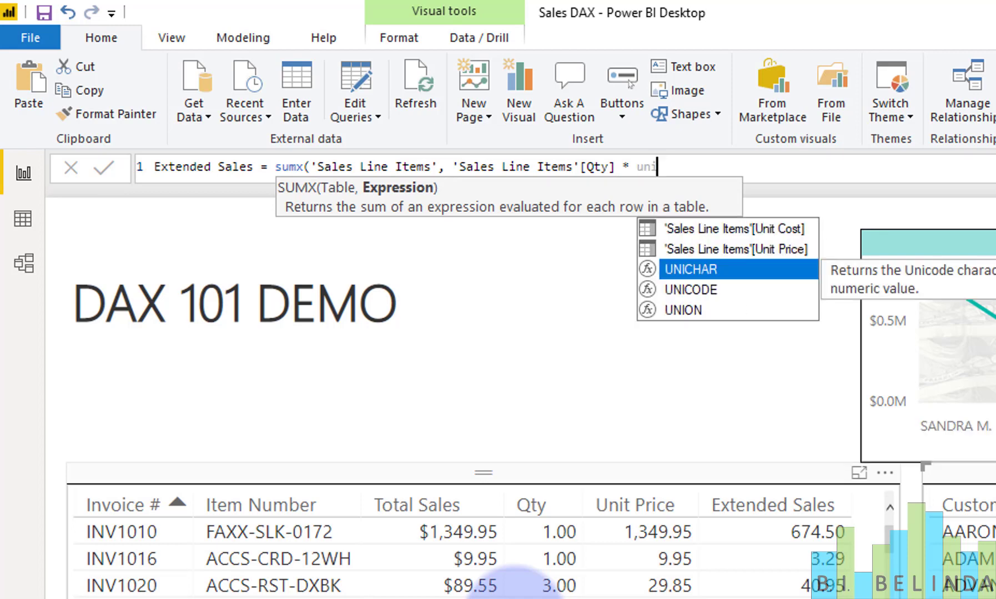
text('Sales Line Items'[Unit Price]))
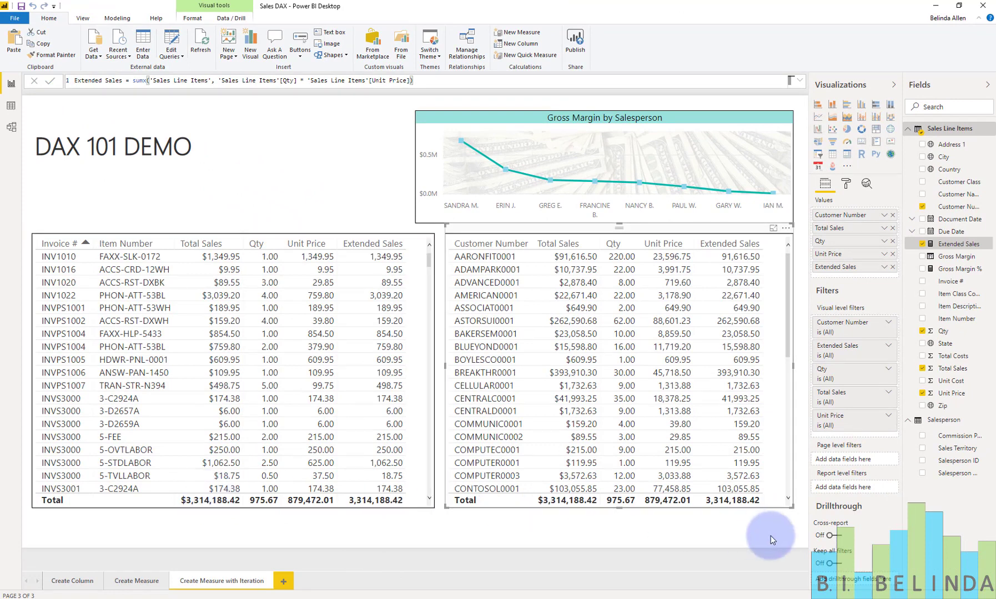
mouse_move(600, 545)
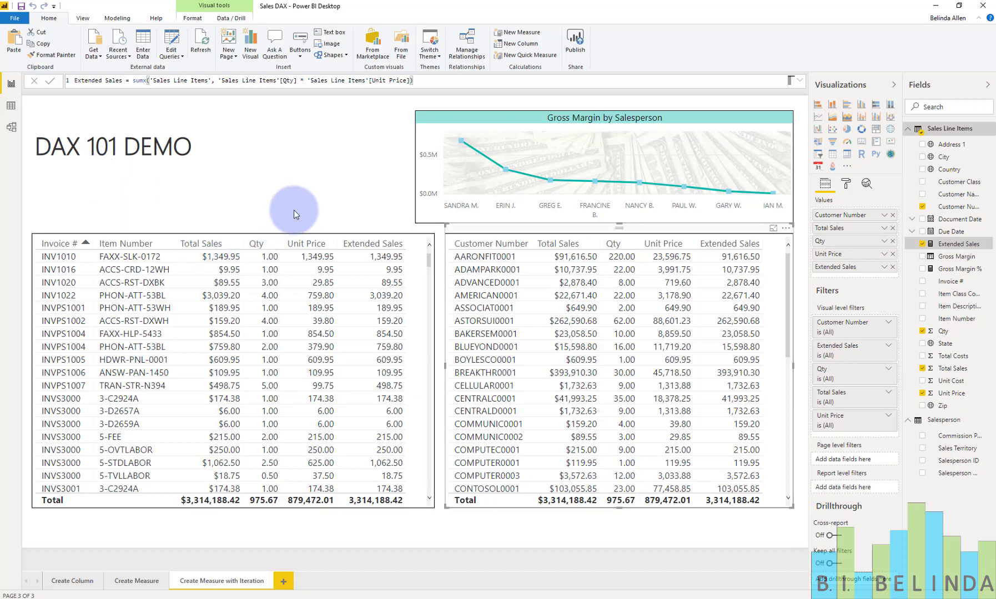
mouse_move(290, 211)
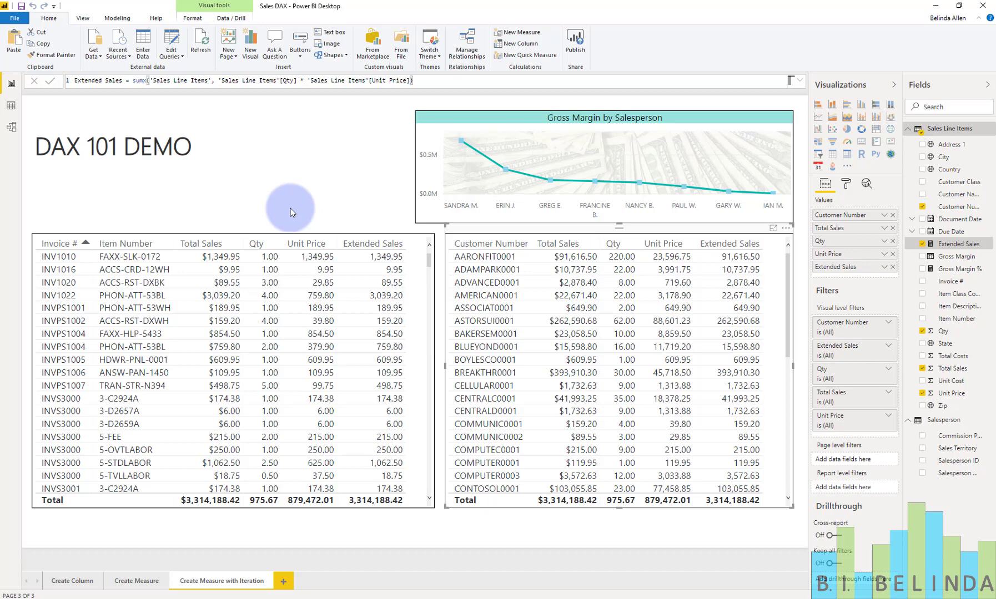